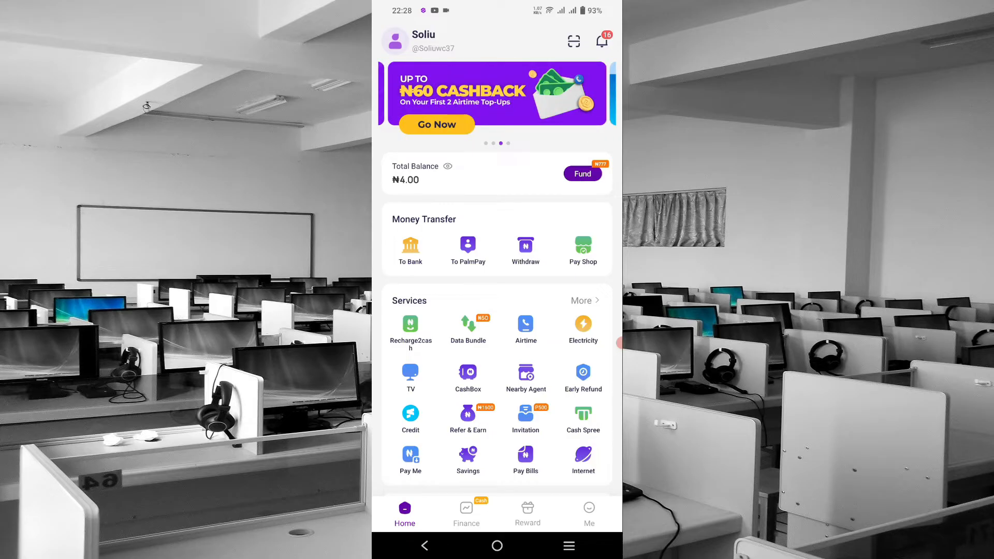
Scroll to Services, open CashBox, and start a new deposit with Save Now.
scroll("down", 3)
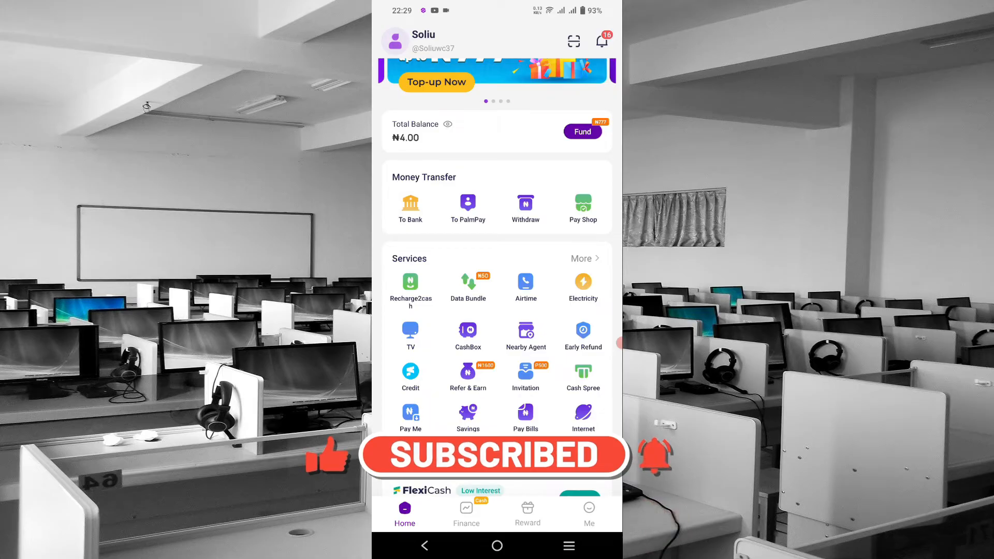
scroll("down", 3)
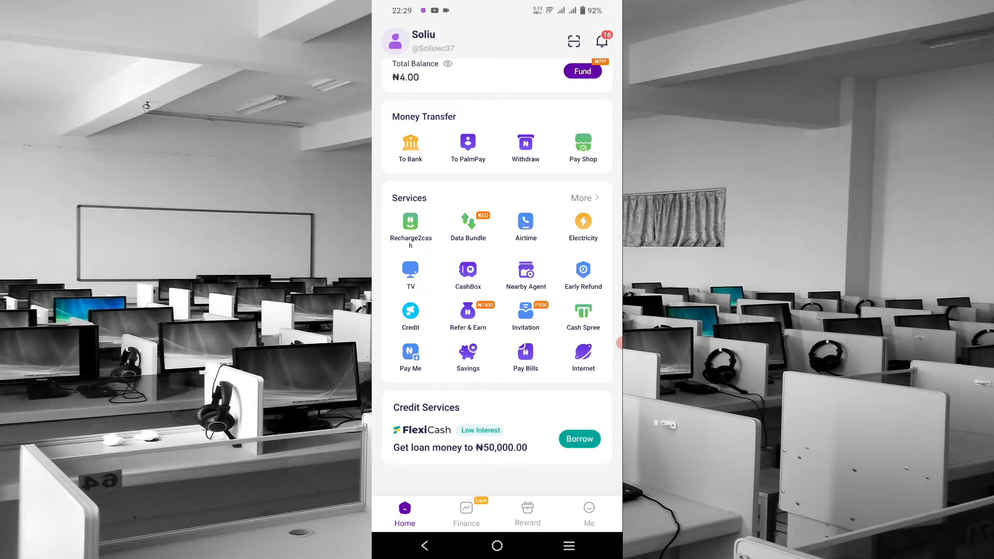
left_click(468, 269)
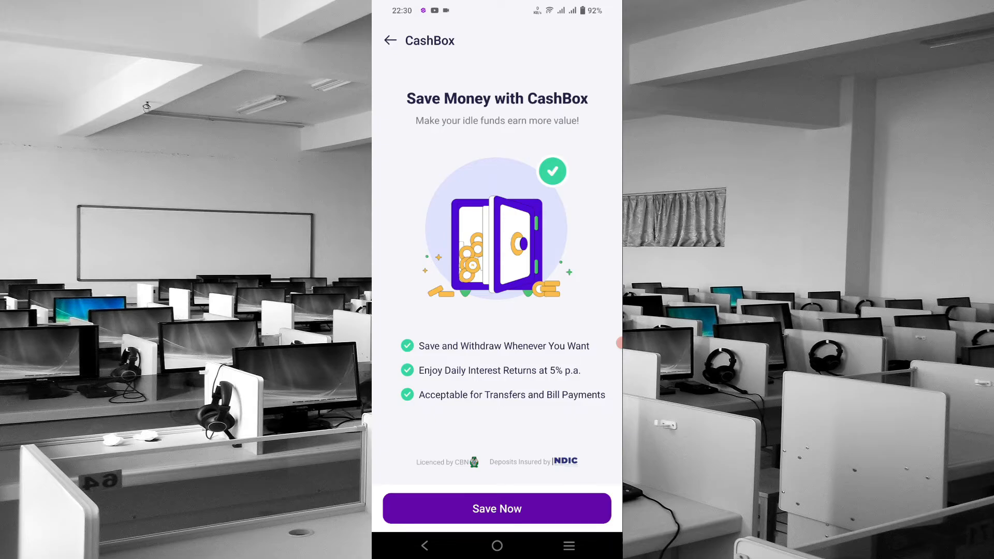
left_click(497, 508)
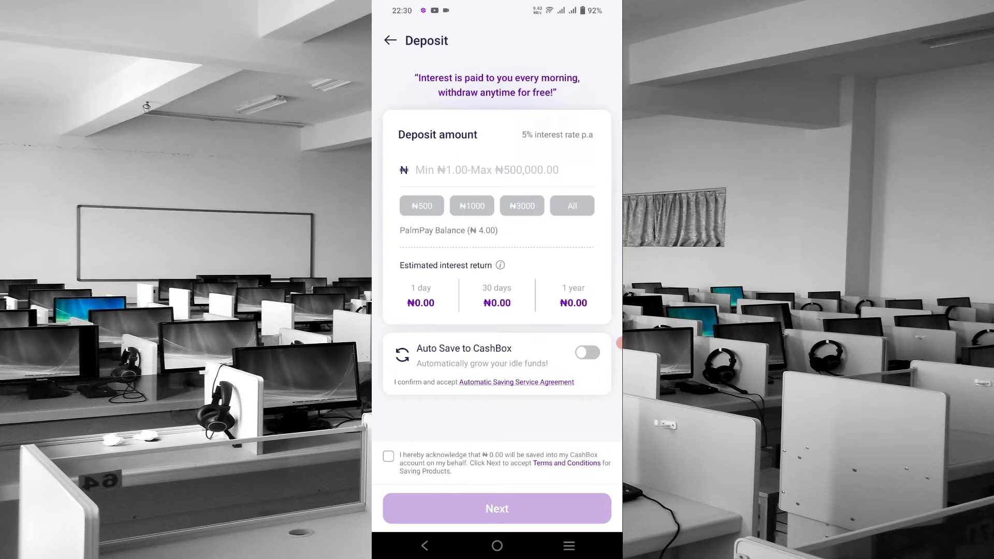
Enter ₦100,000 as the CashBox deposit, projecting ₦401.88 monthly interest.
left_click(496, 169)
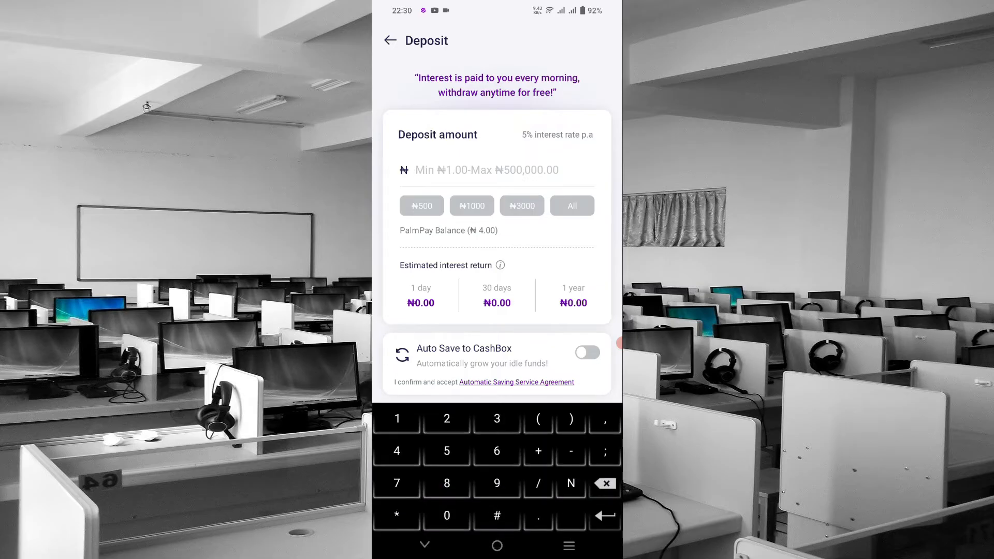
left_click(397, 418)
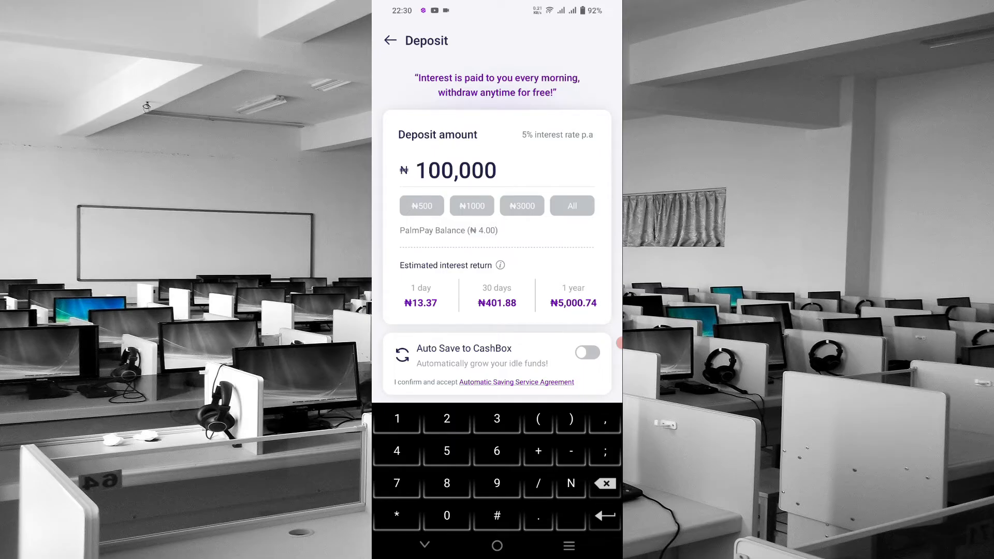
left_click(455, 170)
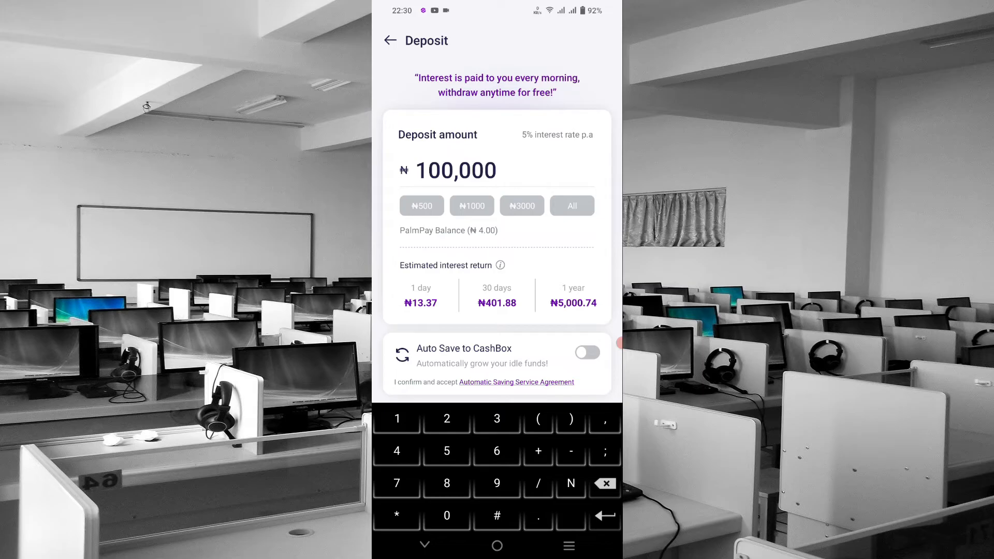
left_click(455, 170)
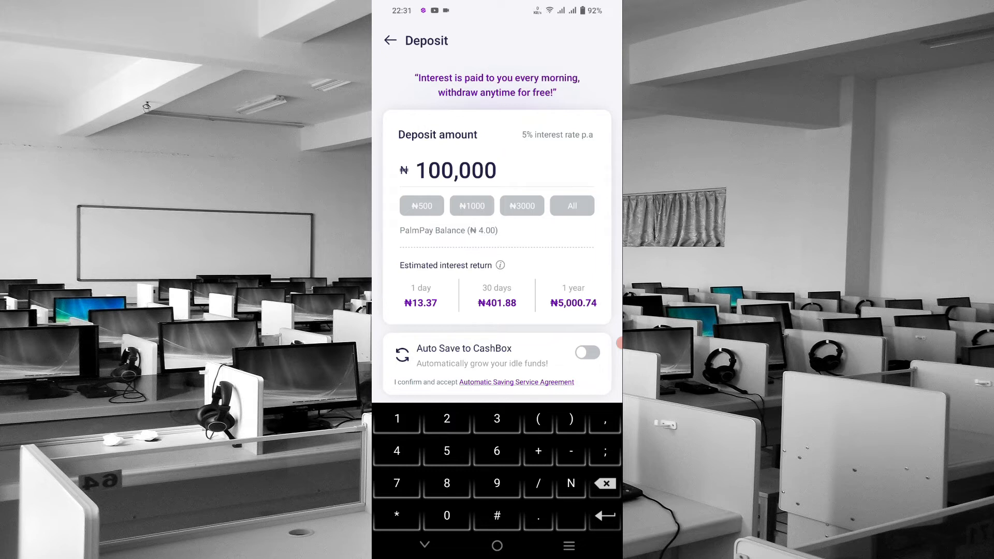
Leave the CashBox deposit form and return to the 'Pick A Plan' introduction.
left_click(457, 169)
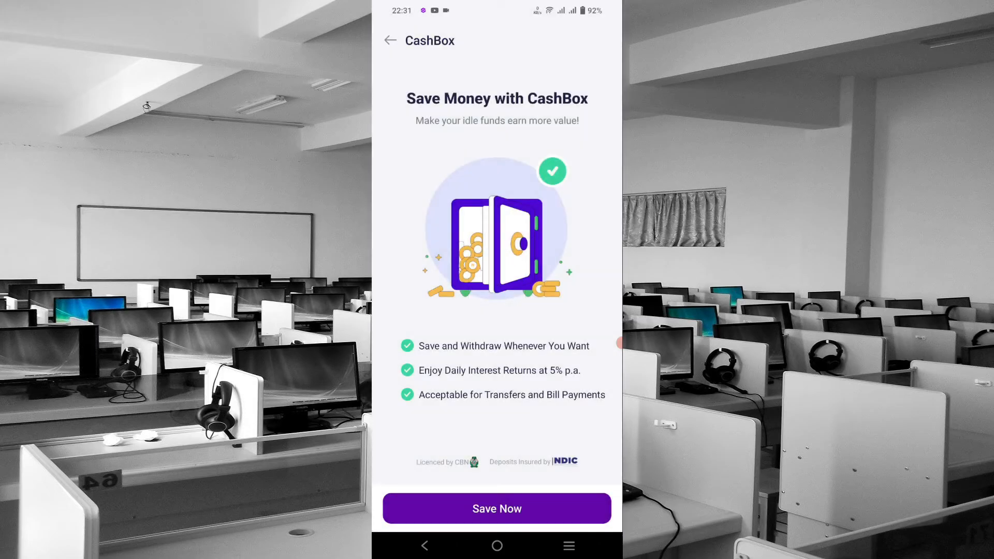
left_click(389, 40)
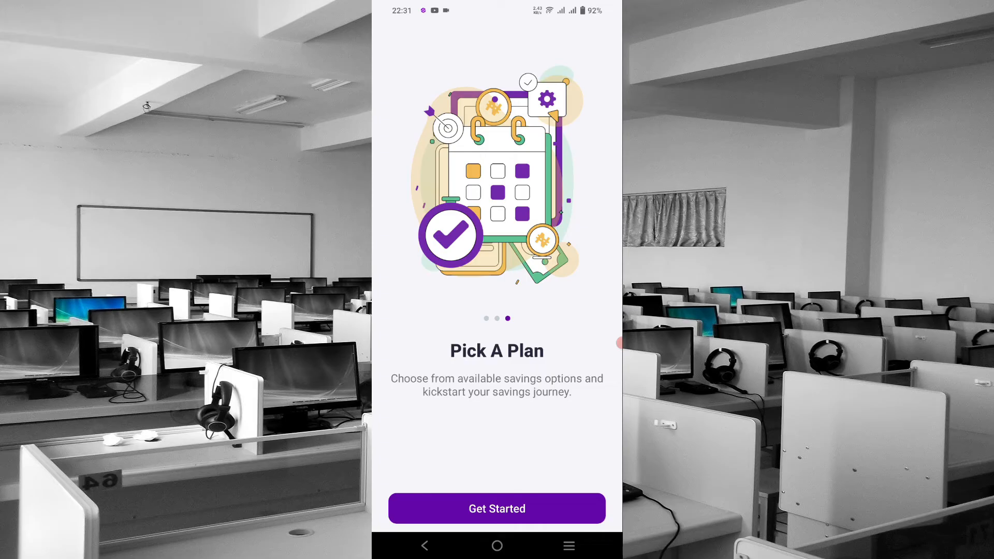
Choose Get Started to see Fixed Savings plans from 8% for 7 days to 12% for 365 days.
left_click(496, 508)
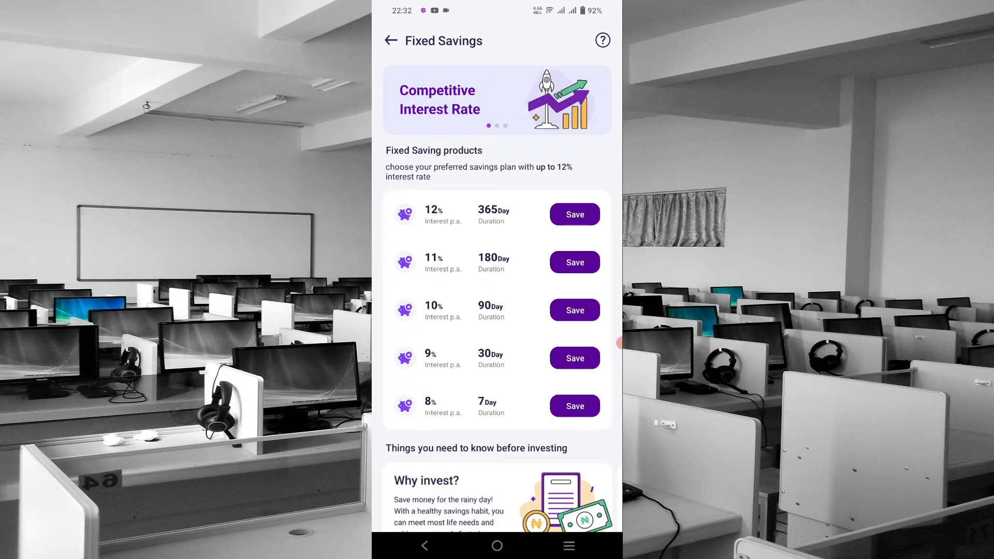
Scroll the Fixed Saving products to the 9%, 30-day plan and begin creating it.
scroll("down", 3)
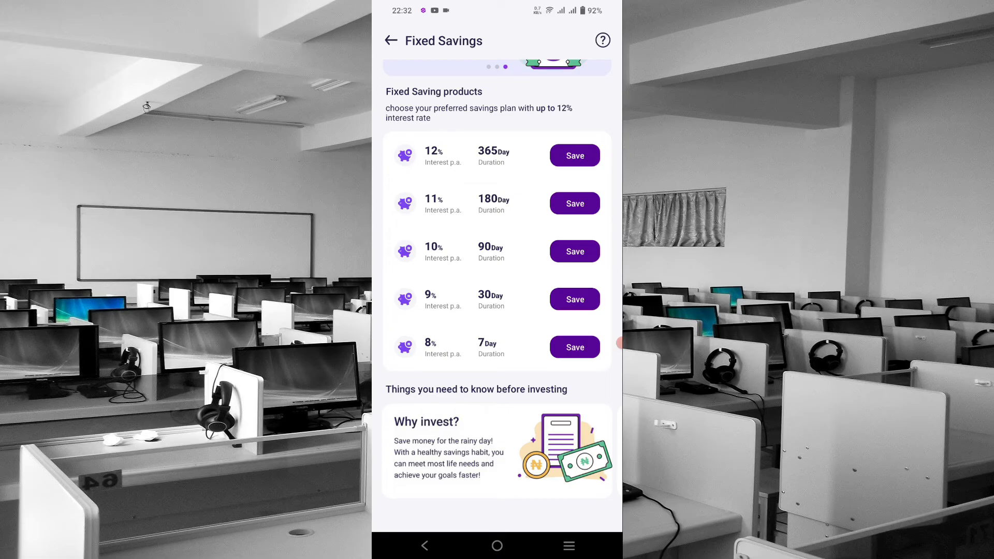
scroll("down", 3)
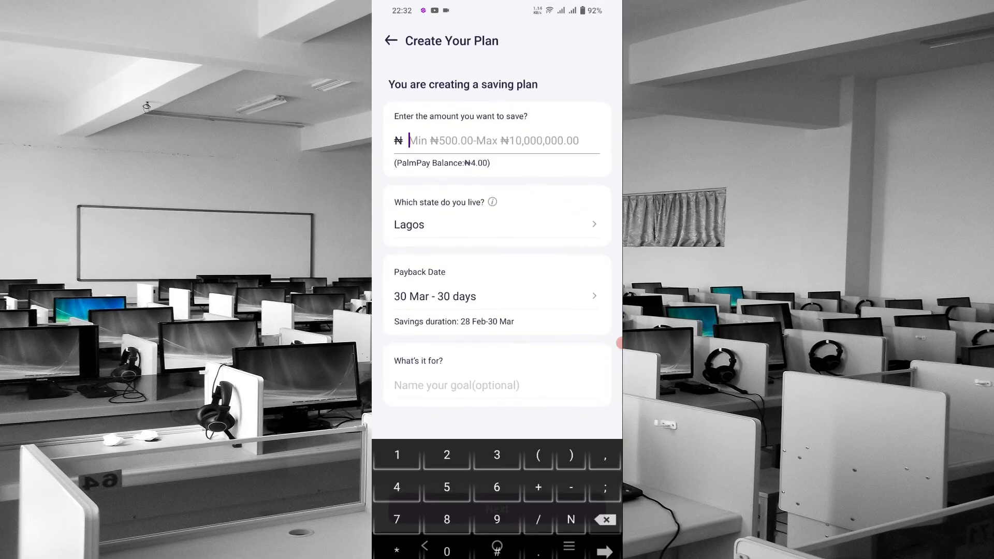
Enter ₦100,000 as the plan amount and continue, triggering the ₦50,000 Limit Exceeded notice.
type("100,000")
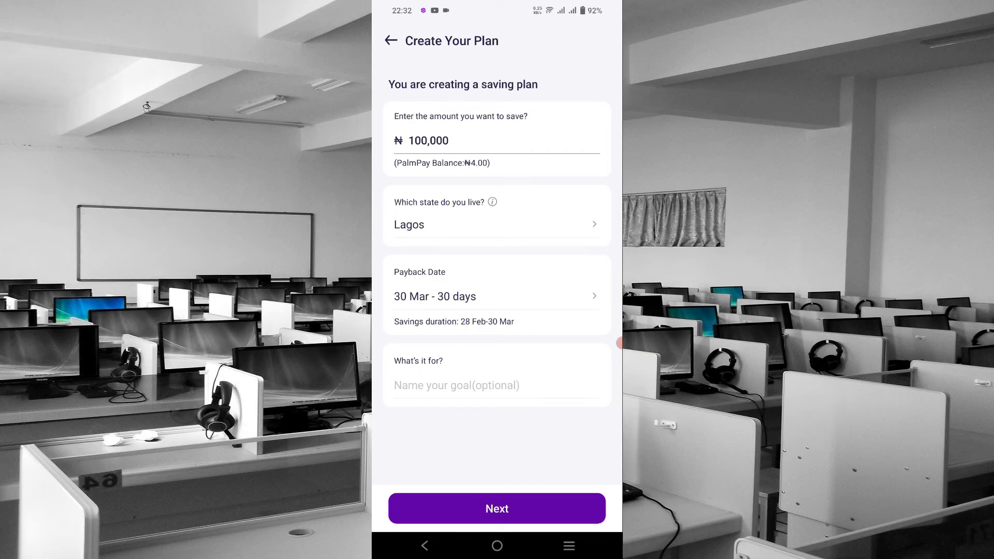
left_click(497, 508)
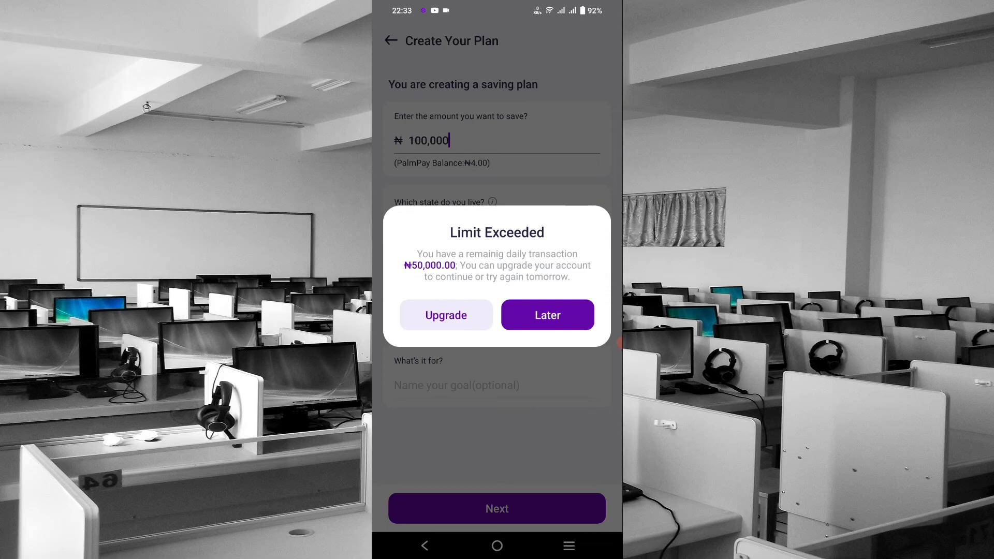
Choose Later on the Limit Exceeded notice and return to the Fixed Savings list.
left_click(547, 315)
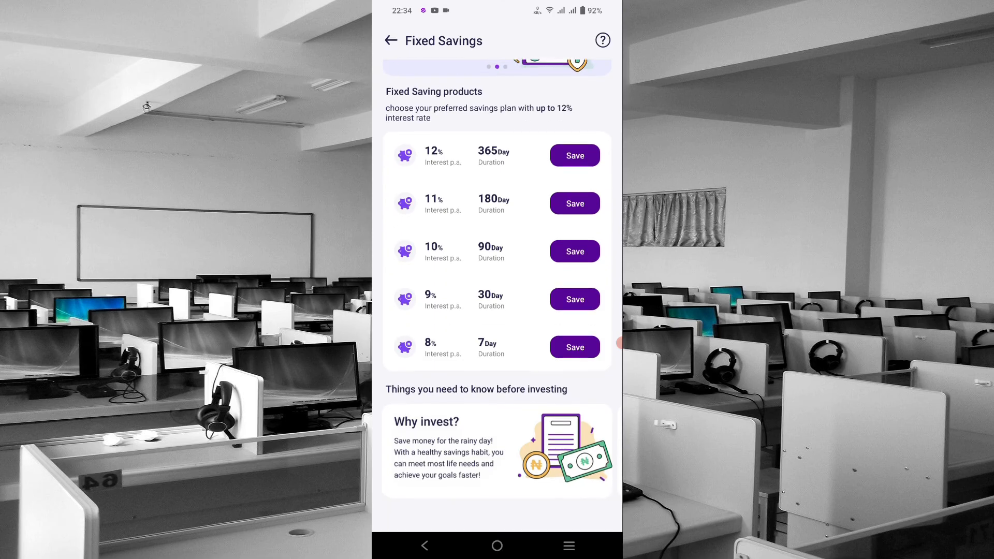
Go back from Fixed Savings to the home screen showing the ₦4.00 balance.
scroll("down", 3)
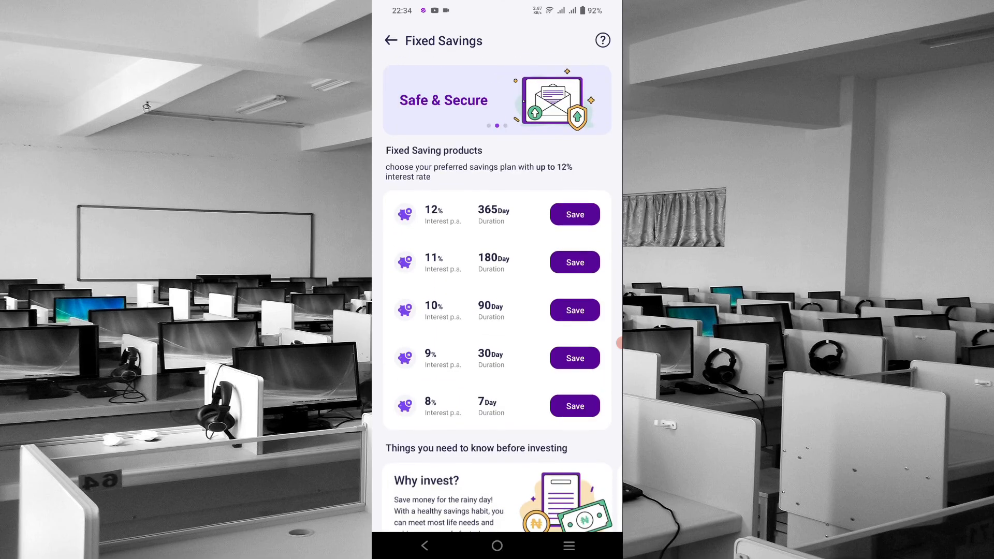
left_click(391, 40)
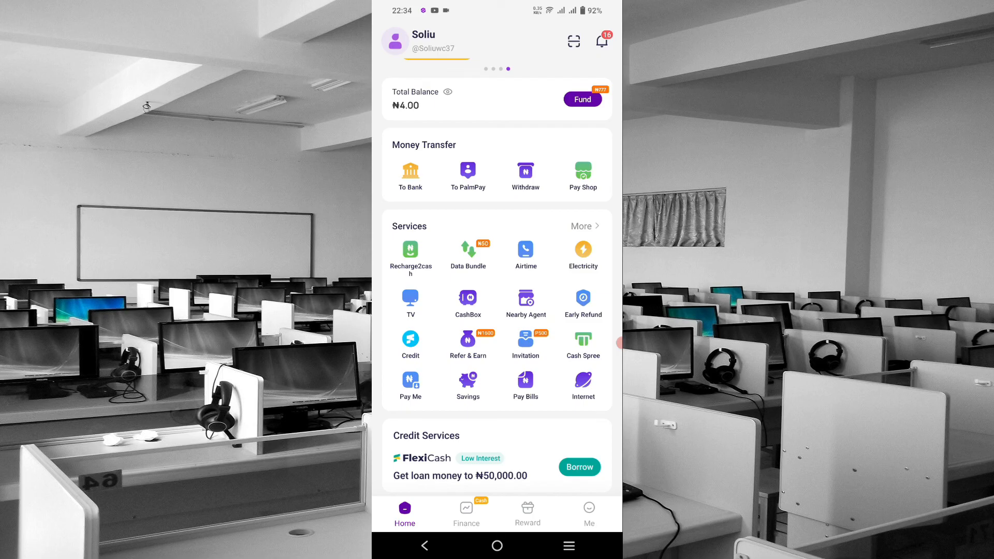
scroll("down", 3)
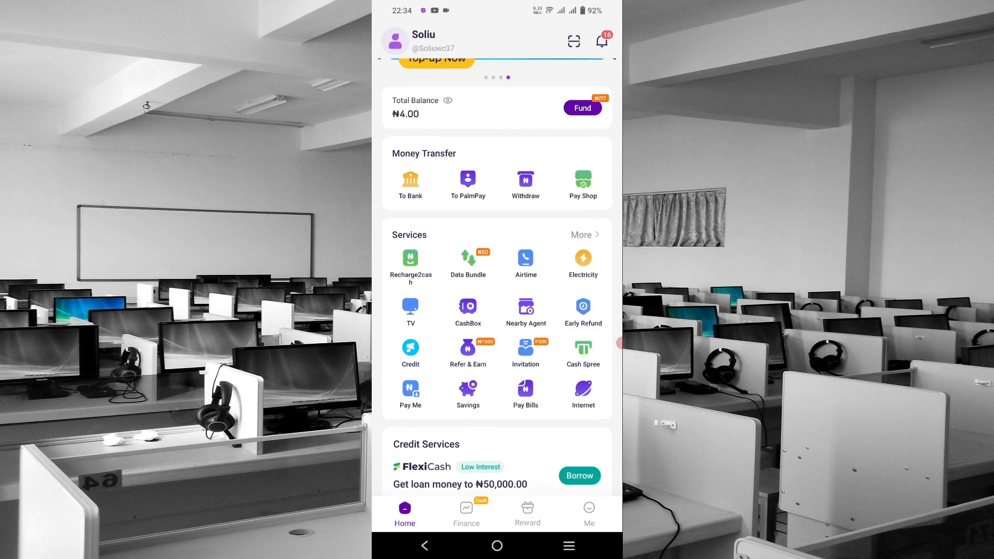